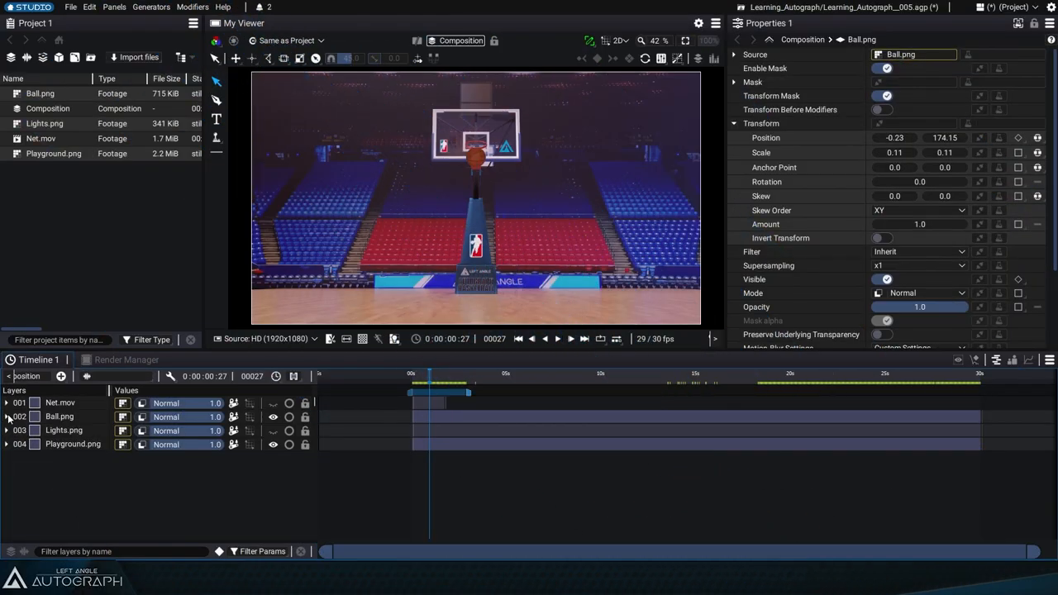
- Expand the Ball.png layer in the timeline to expose its transform properties and Position keyframes
left_click(6, 416)
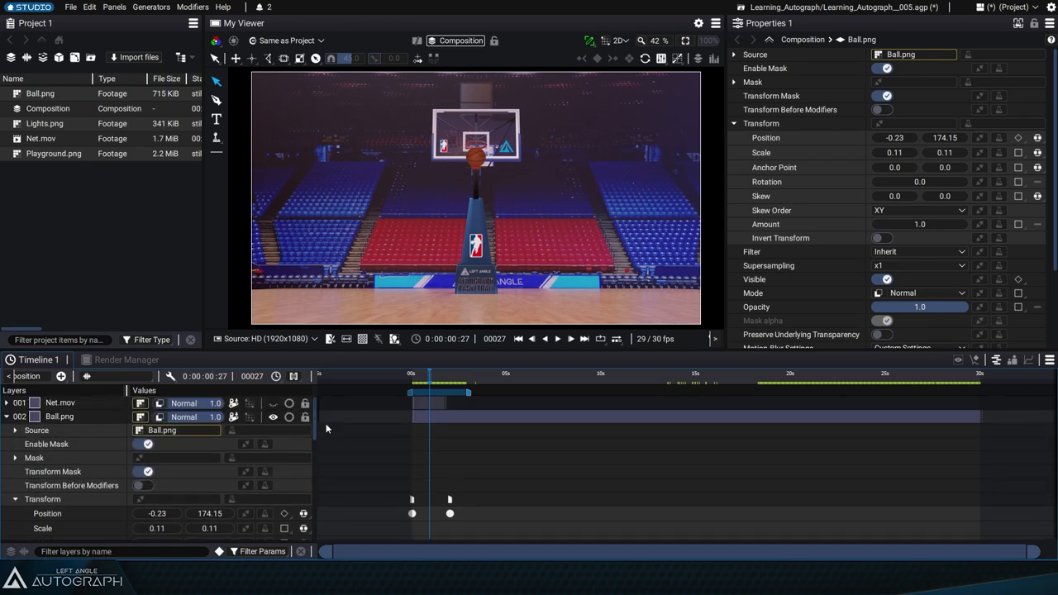
scroll("down", 3)
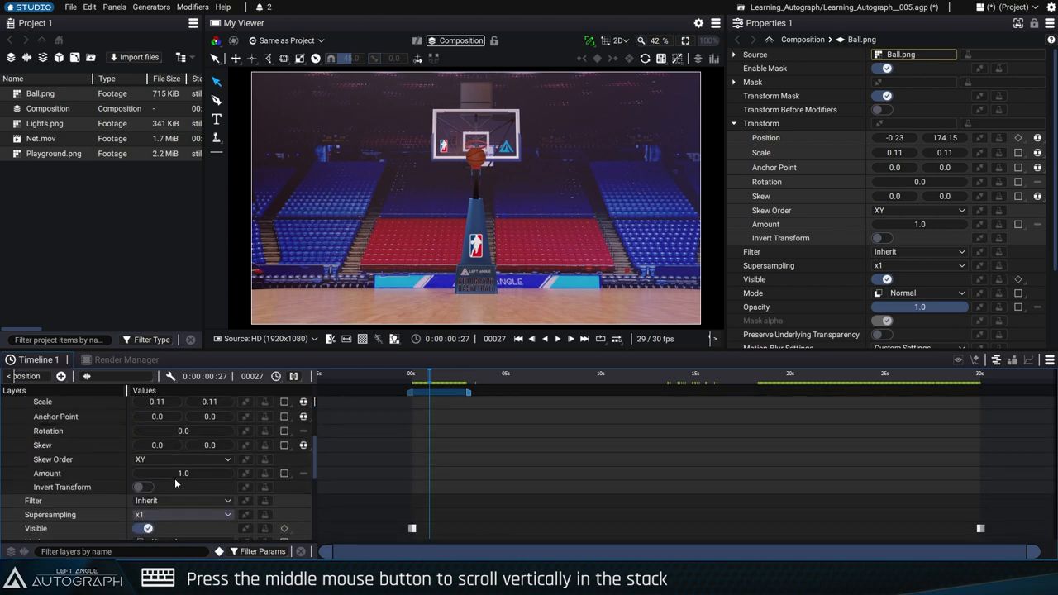
scroll("up", 3)
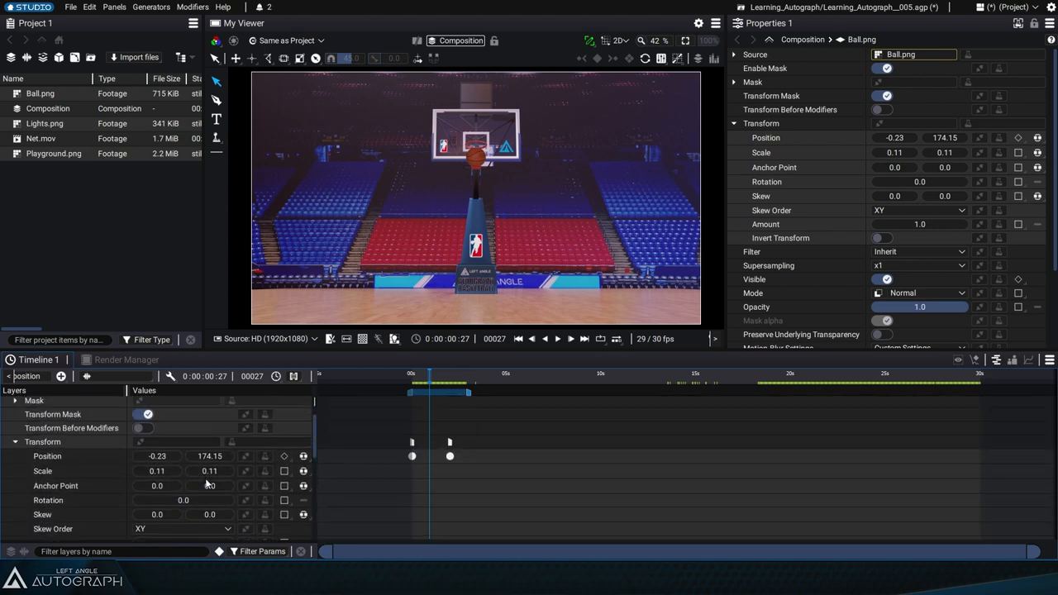
scroll("down", 3)
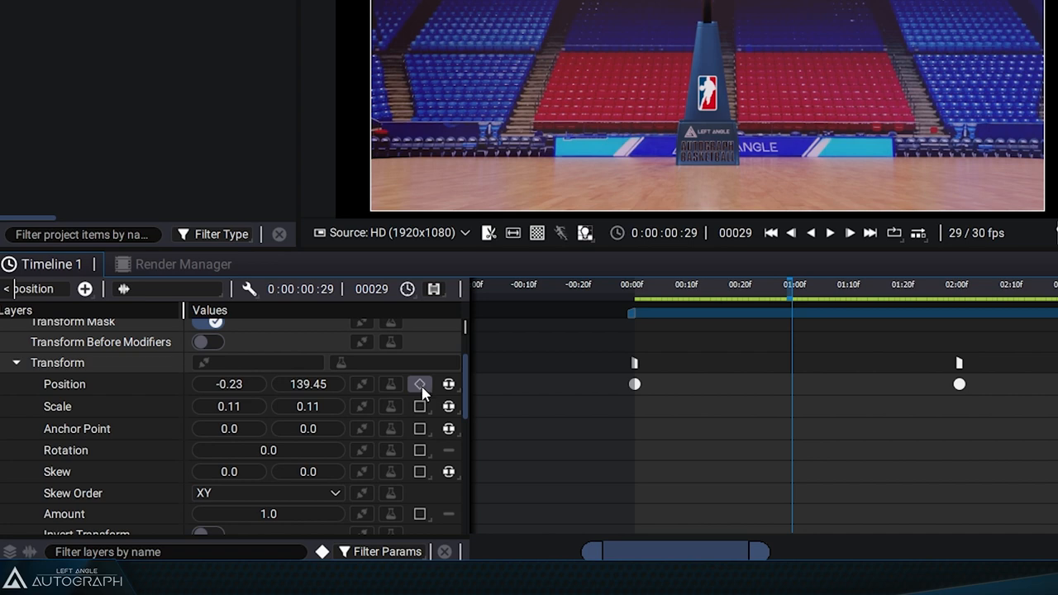
- Use the Position keyframe pie menu to jump keyframes, ending at frame 29 (-0.23, 139.45)
left_click(419, 383)
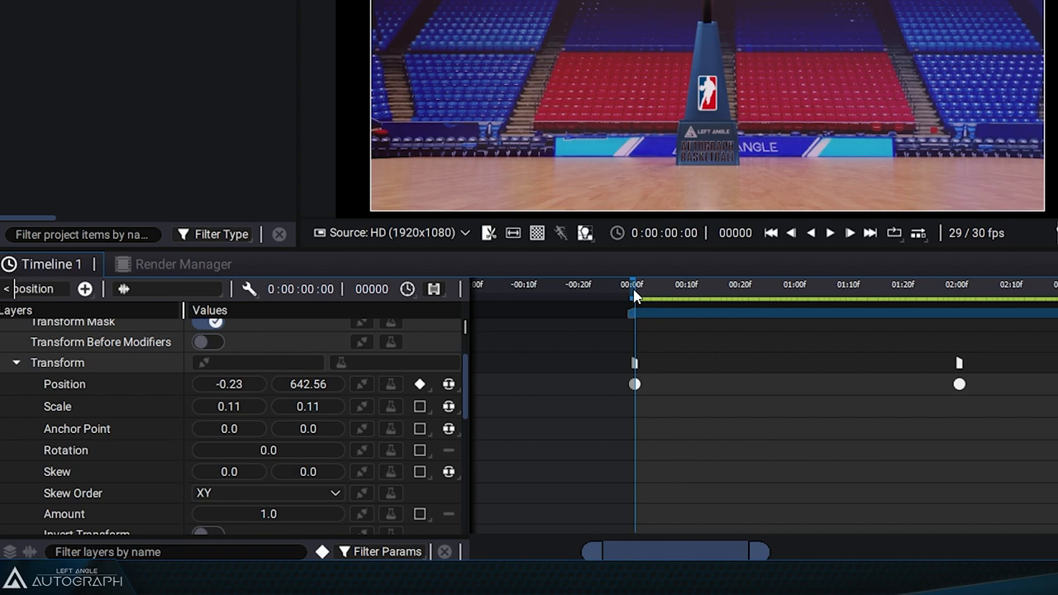
left_click(419, 383)
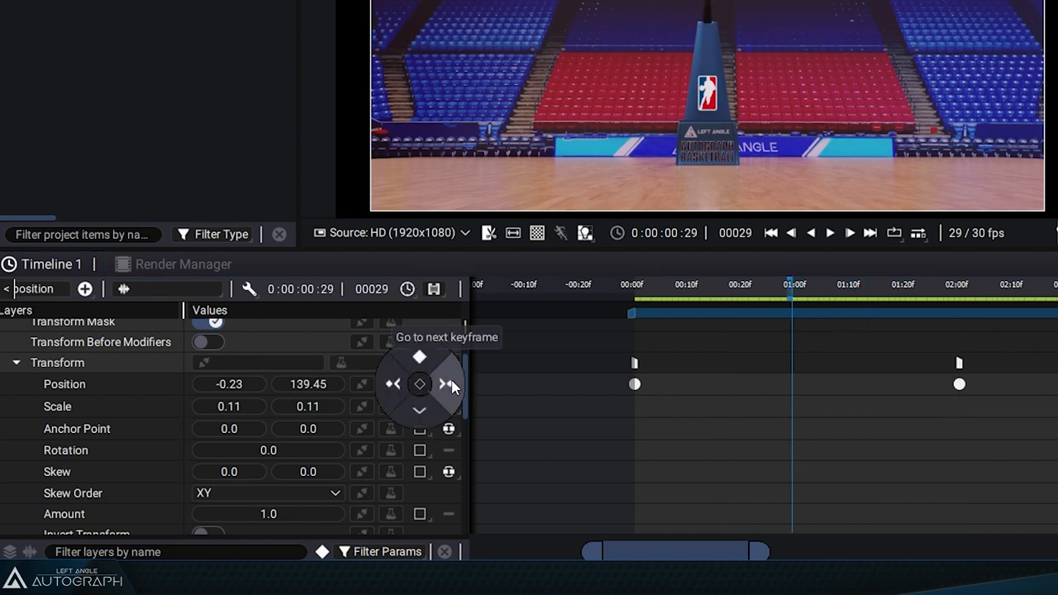
- Step through the Position keyframes, briefly adding then removing a keyframe at frame 40 (01:10f)
left_click(449, 383)
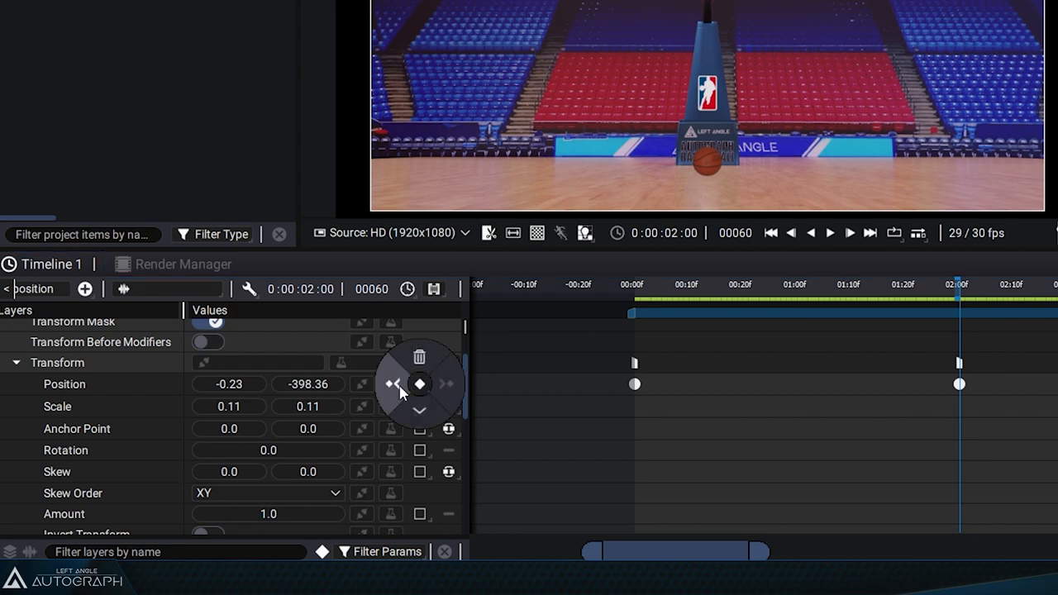
left_click(769, 233)
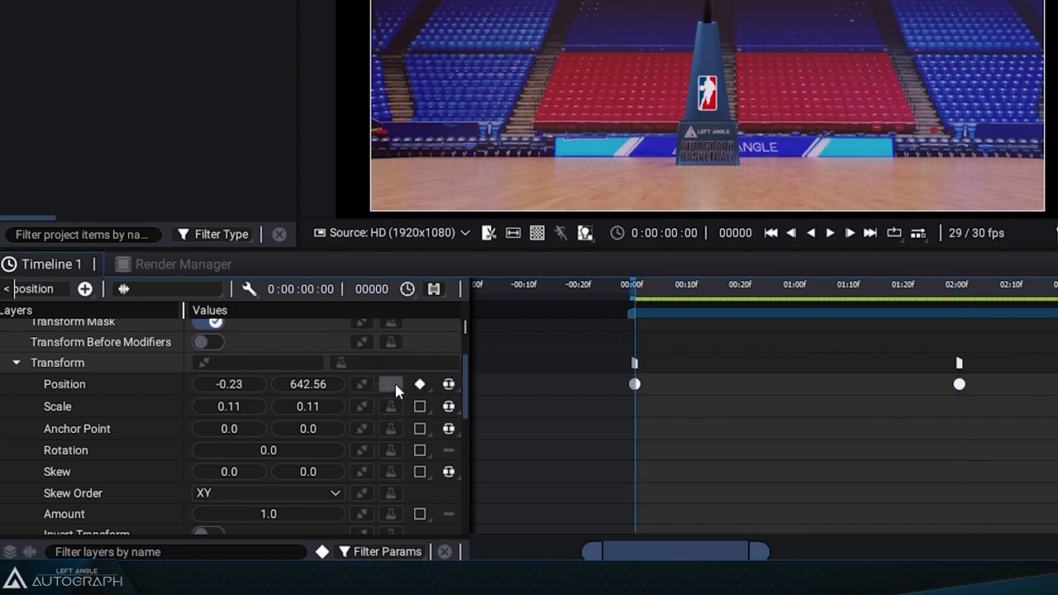
left_click(851, 285)
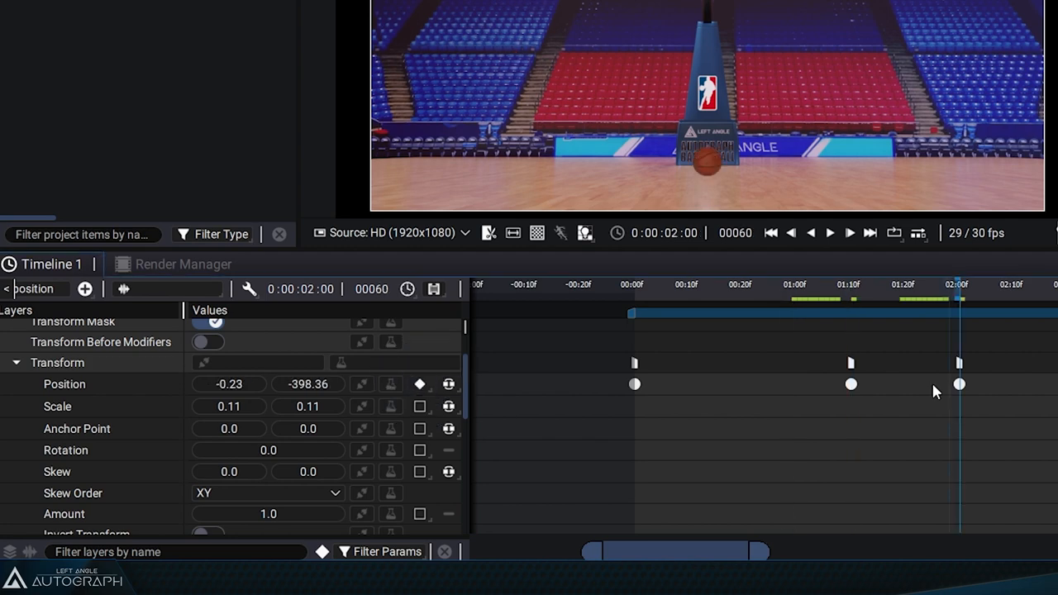
left_click(420, 383)
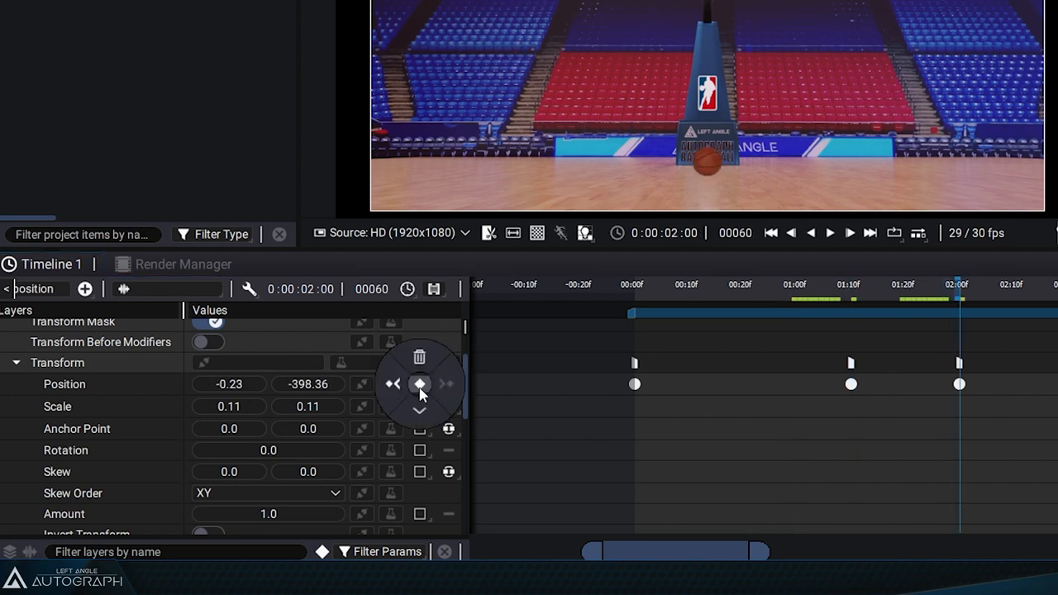
left_click(394, 383)
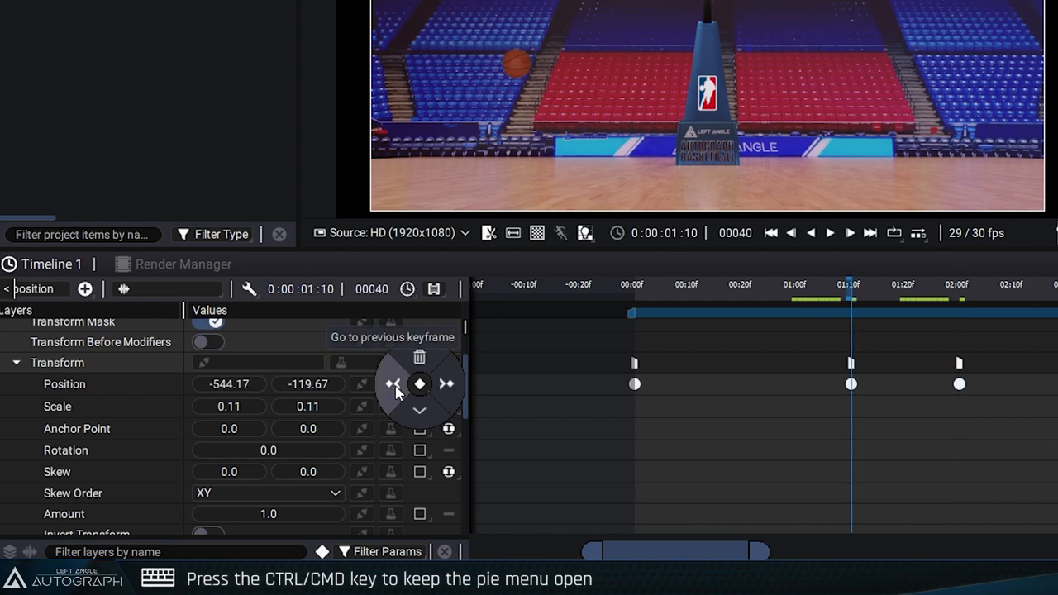
left_click(447, 383)
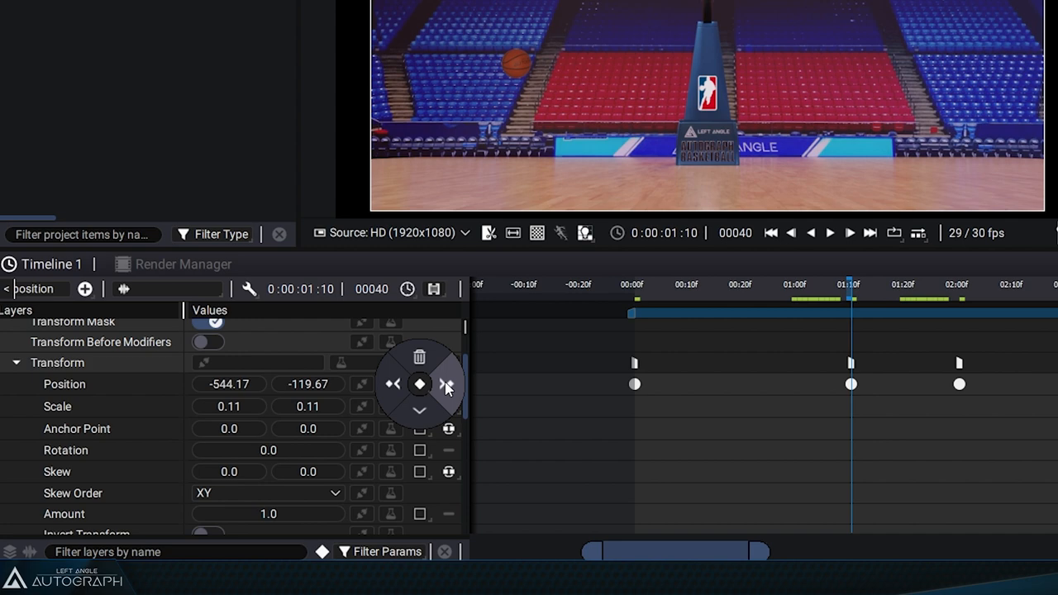
mouse_move(446, 382)
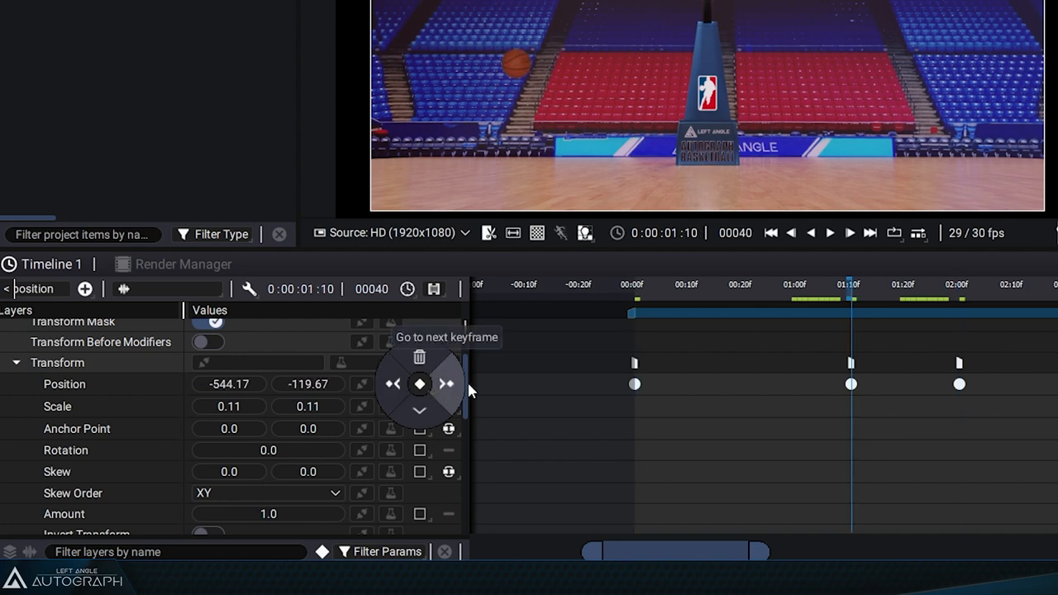
left_click(446, 383)
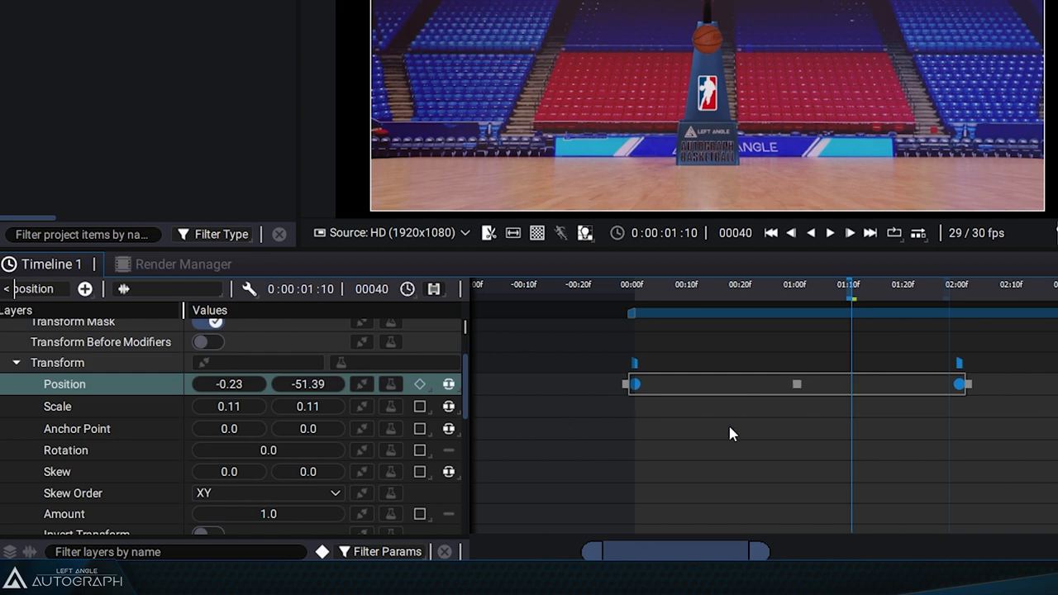
- Remove Ball.png's Position animation, then Edit > Undo to restore keyframes at frames 0 and 60
left_click(419, 383)
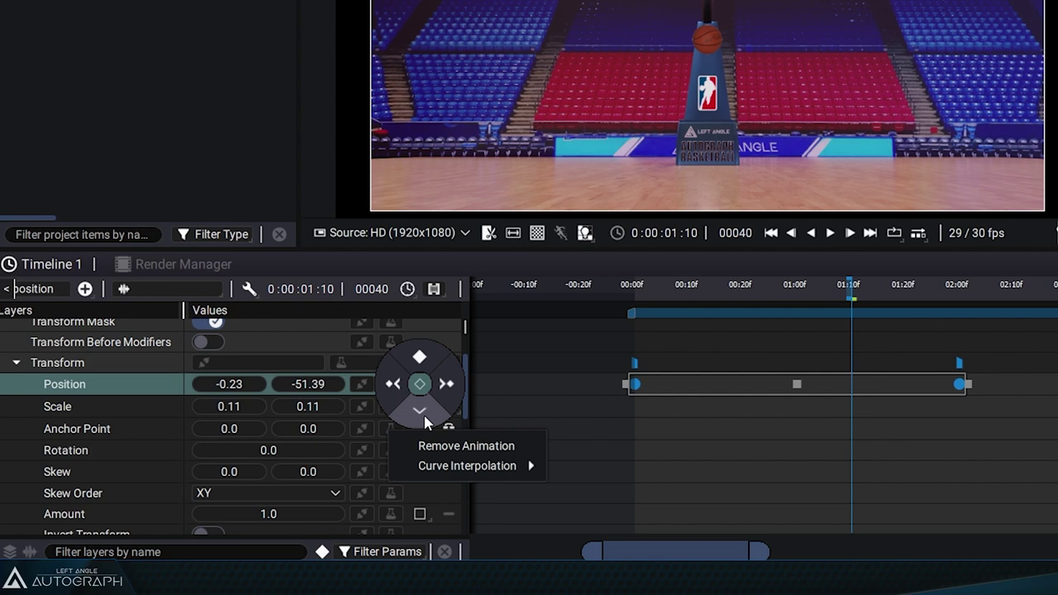
mouse_move(463, 447)
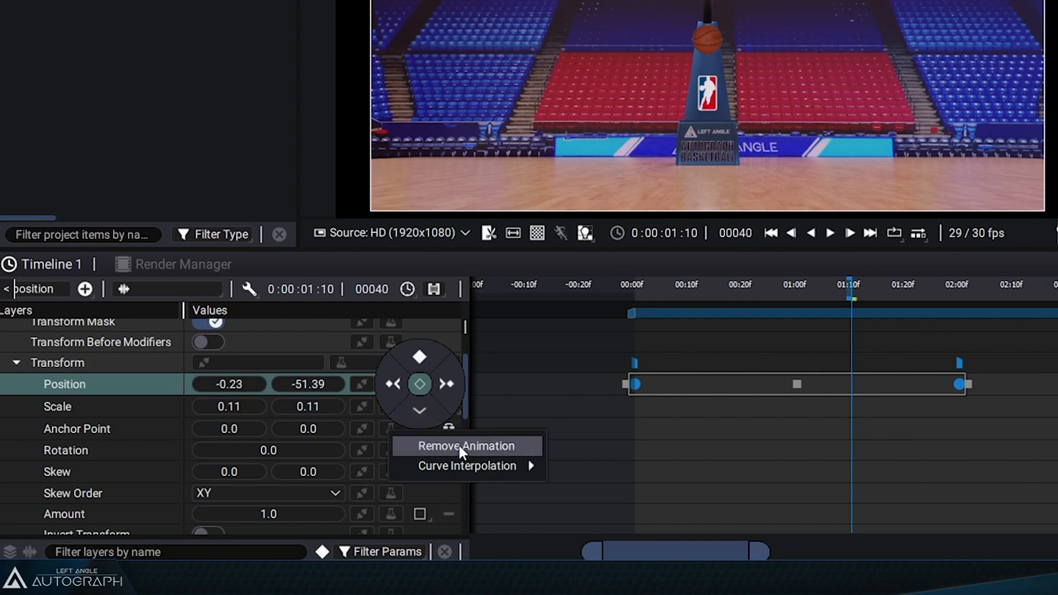
left_click(465, 446)
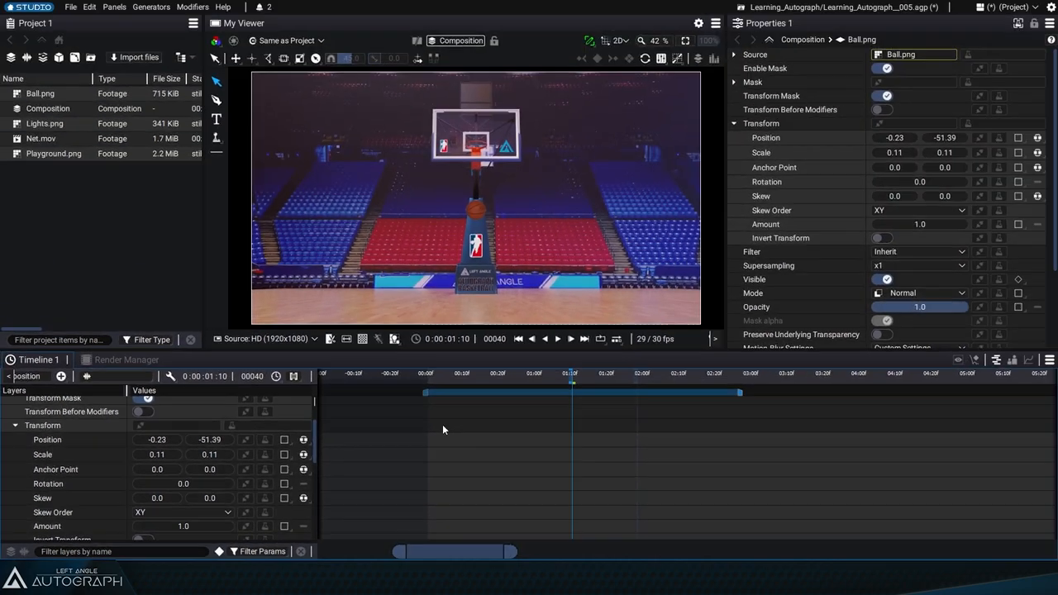
left_click(88, 7)
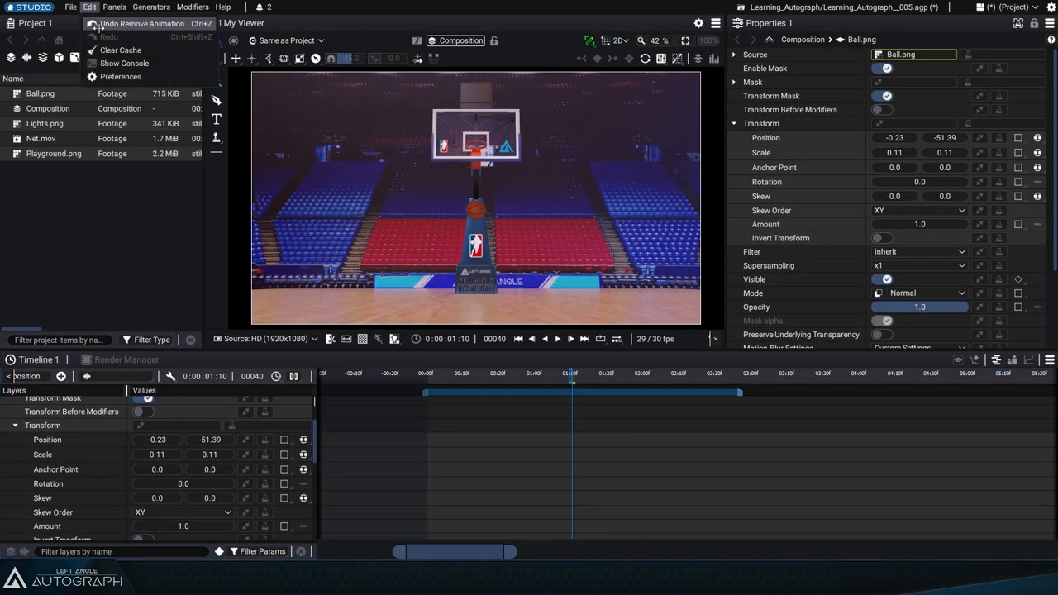
left_click(142, 23)
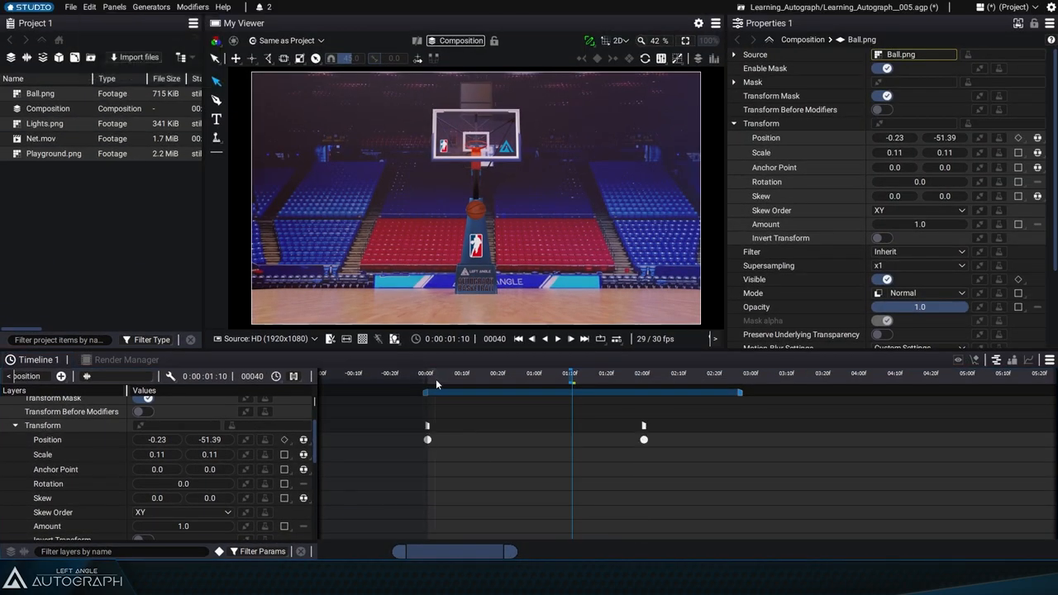